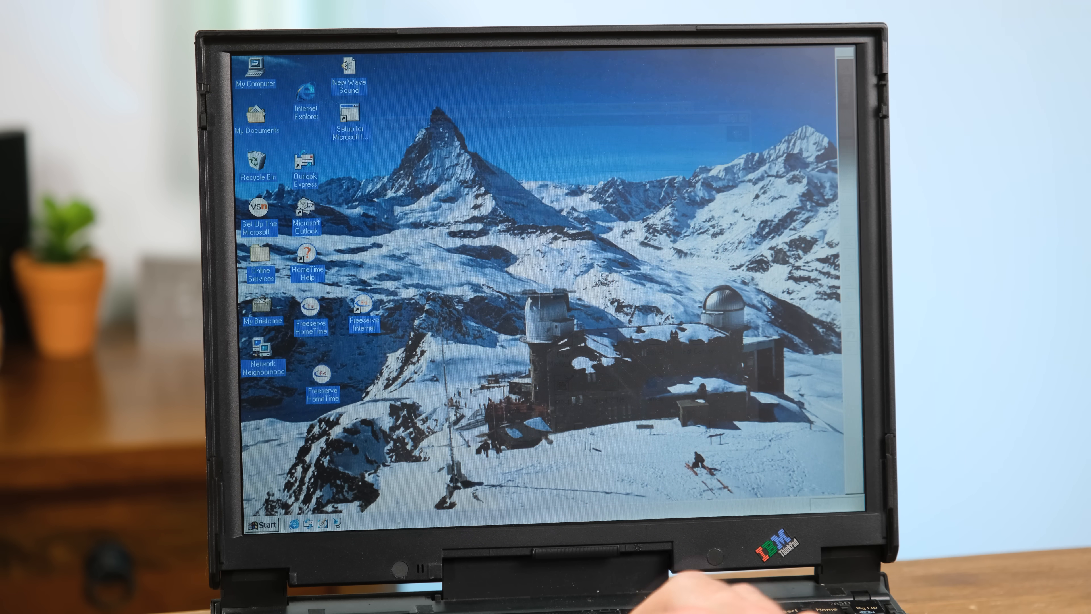
Browse the deleted files listed in the desktop Recycle Bin.
{"action": "double_click", "coordinate": [259, 162]}
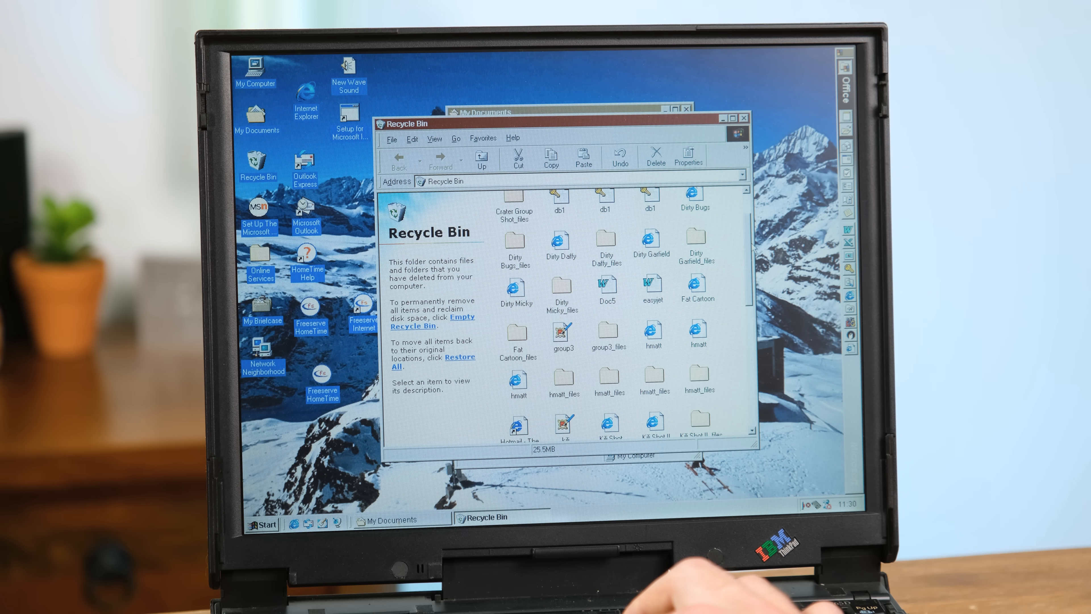
{"action": "scroll", "scroll_direction": "down", "scroll_amount": 3}
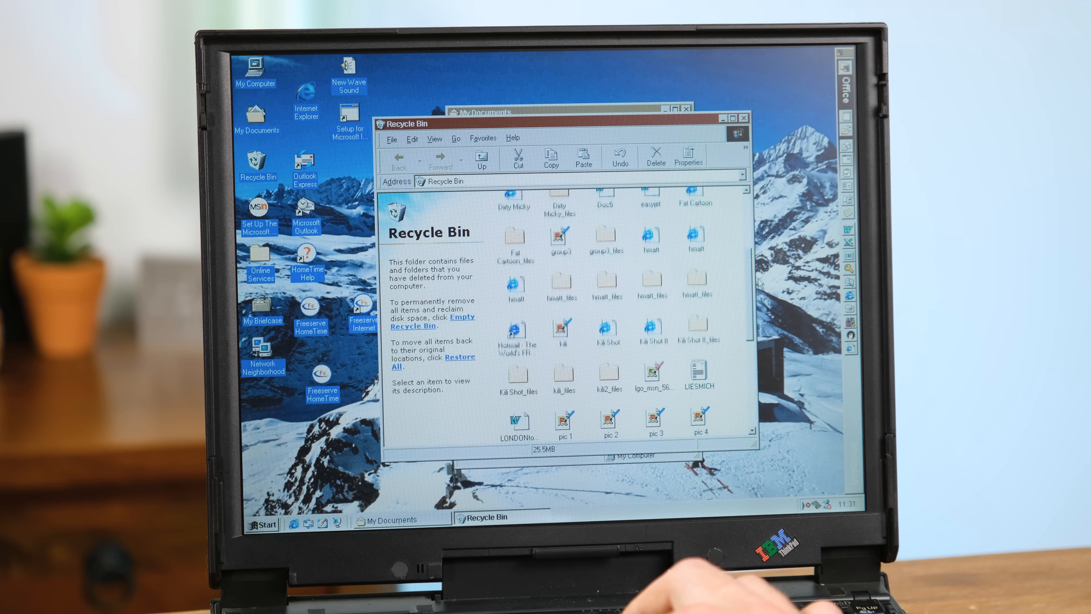
{"action": "scroll", "scroll_direction": "up", "scroll_amount": 3}
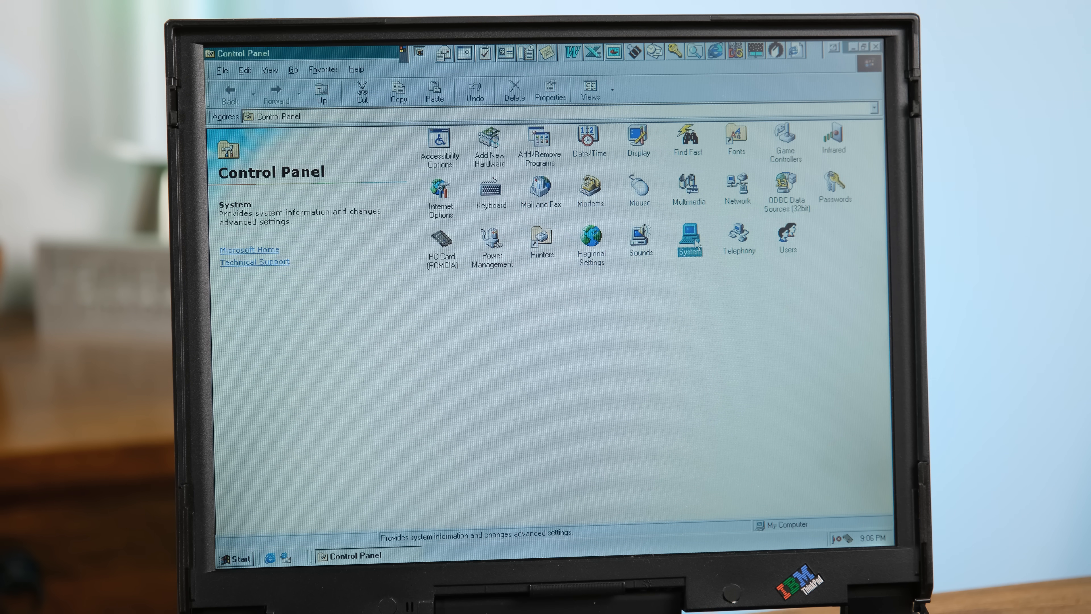
Defragment drive C with the detailed progress view, then view the 3½ Floppy (A:) contents.
{"action": "double_click", "coordinate": [689, 239]}
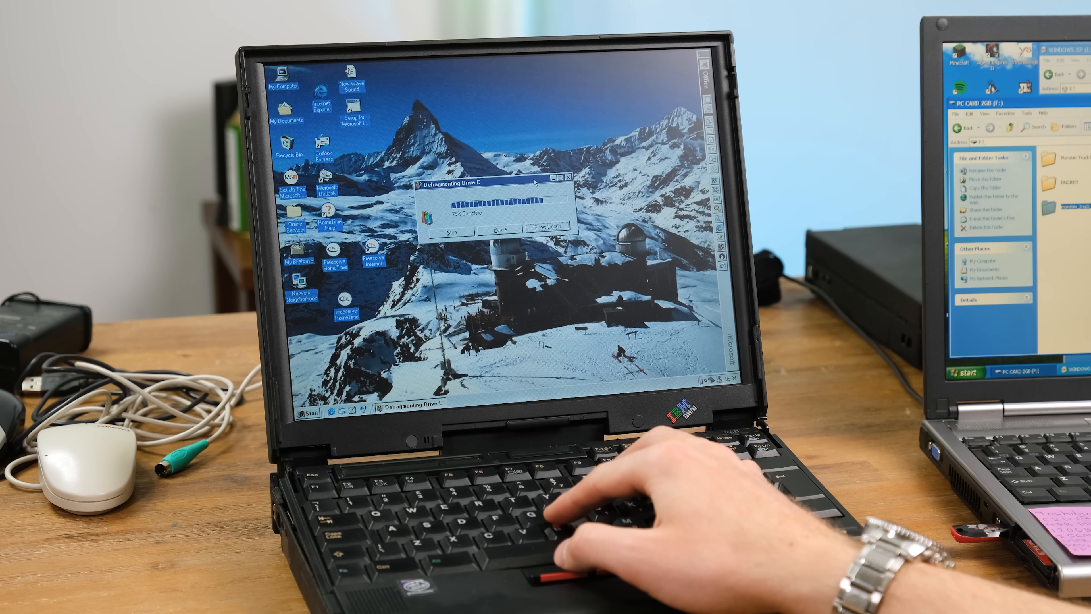
{"action": "left_click", "coordinate": [548, 229]}
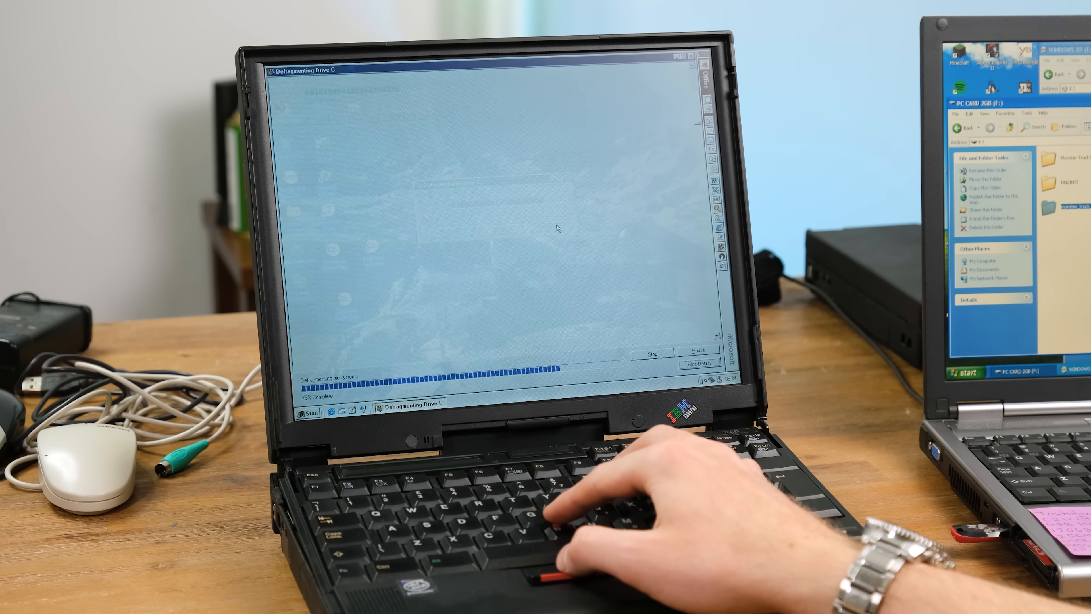
{"action": "left_click", "coordinate": [703, 367]}
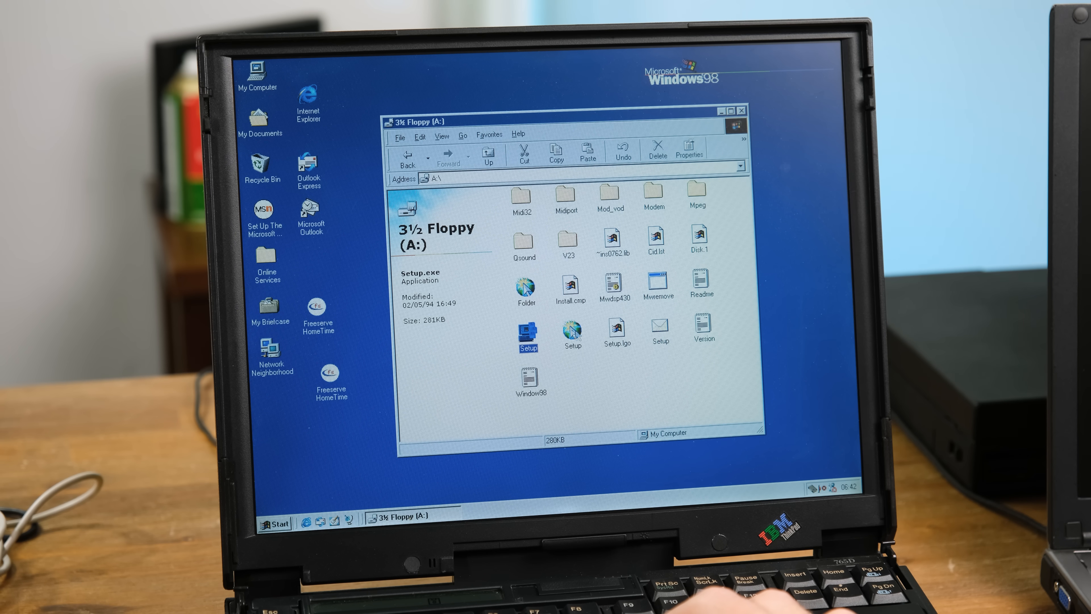
Run Setup.exe from the floppy disk to install the drivers.
{"action": "double_click", "coordinate": [528, 346]}
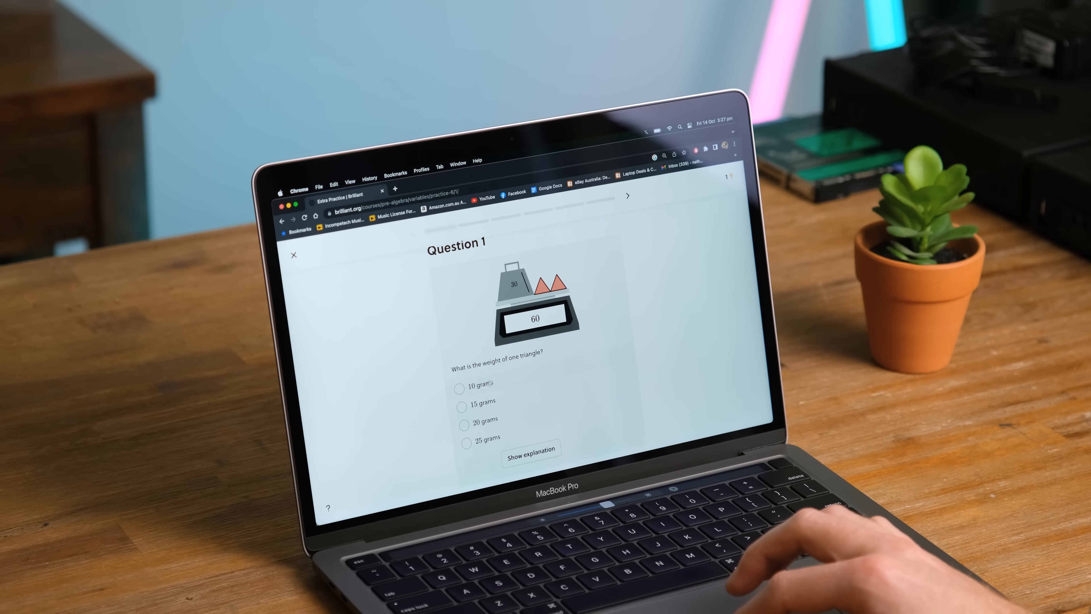
Answer 15 grams on the weights question, the light-filter question, and set the gear ring to 30 gears.
{"action": "left_click", "coordinate": [462, 406]}
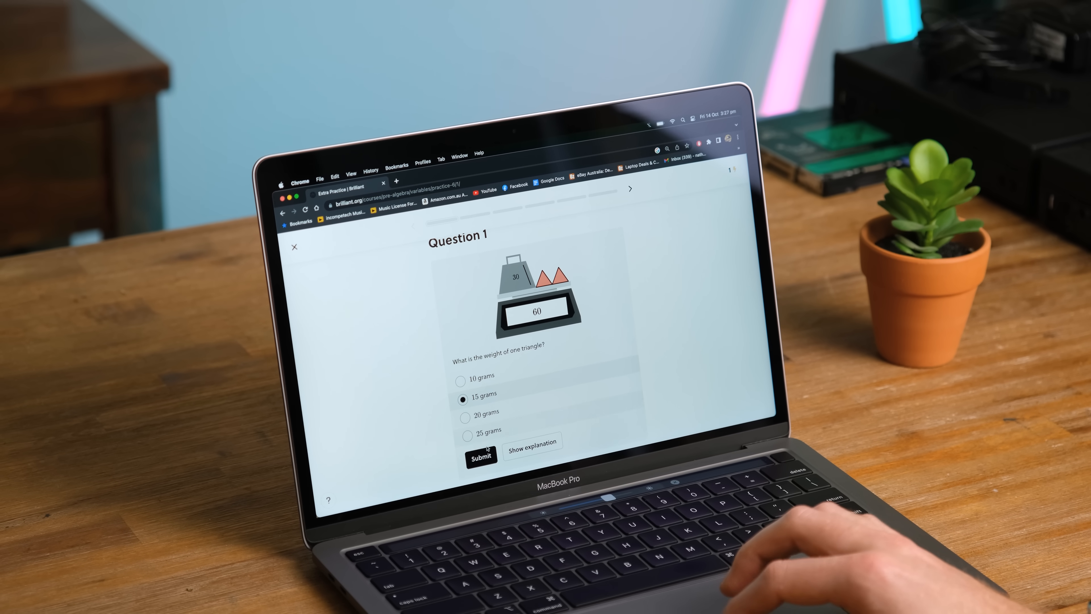
{"action": "left_click", "coordinate": [480, 457]}
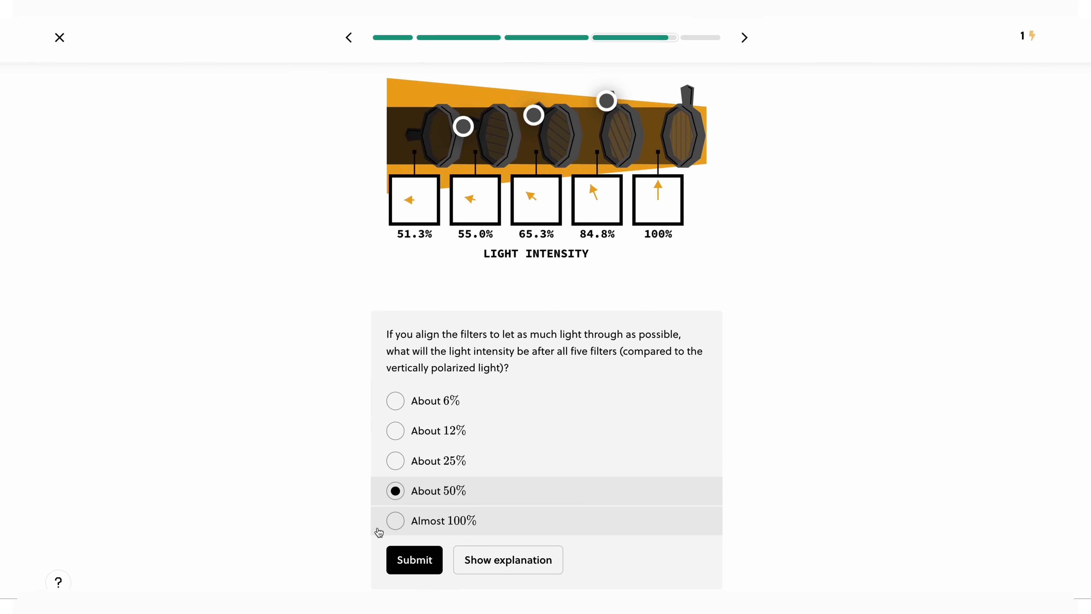
{"action": "left_click", "coordinate": [745, 37]}
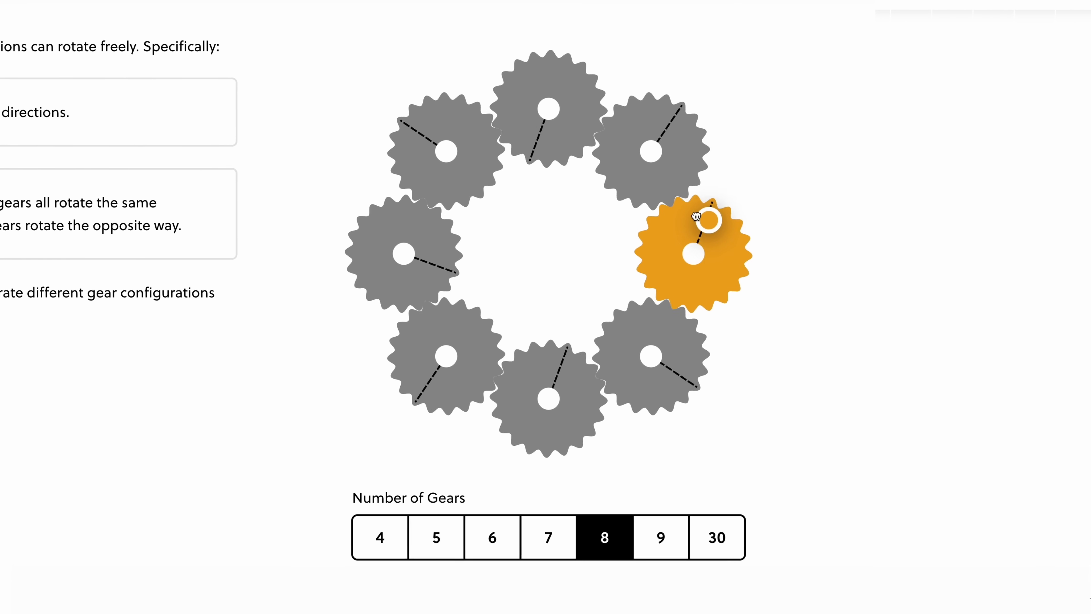
{"action": "left_click", "coordinate": [717, 537]}
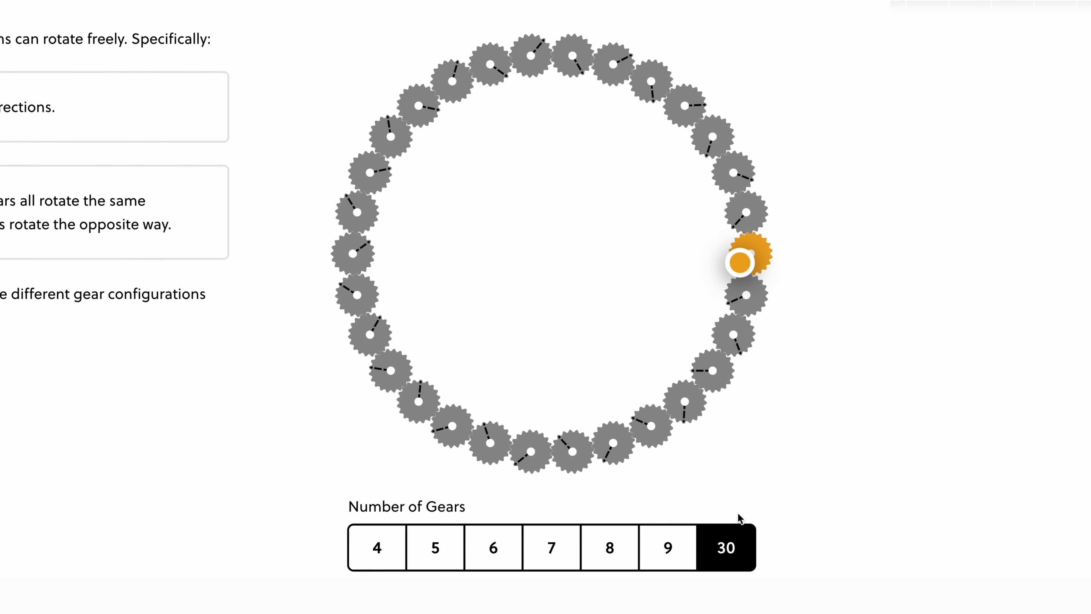
{"action": "left_click", "coordinate": [360, 26]}
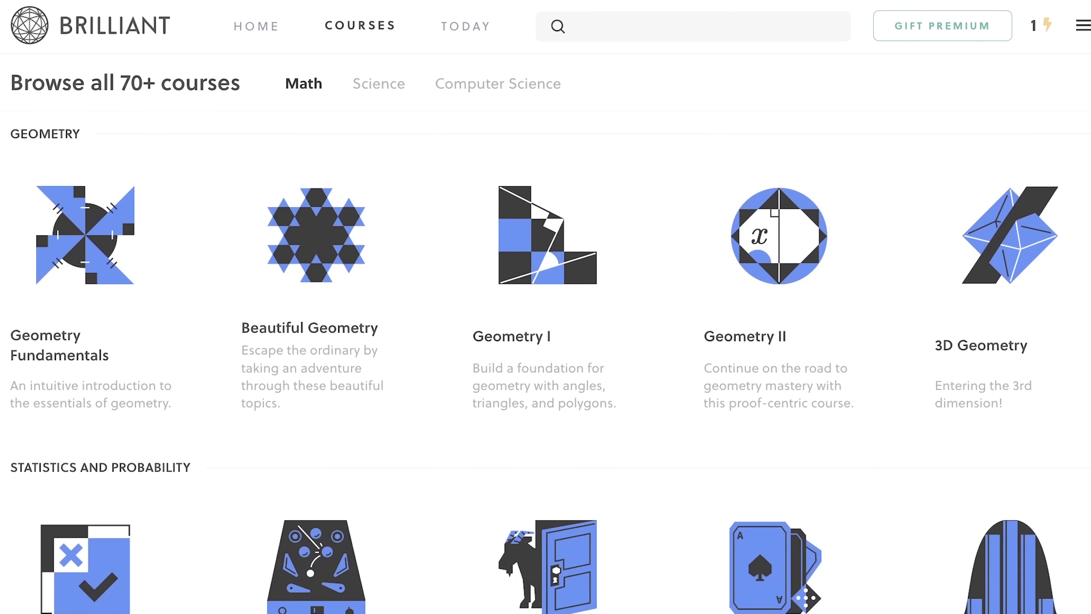
Answer the scale question with 66 grams and continue to the rover simulation problem.
{"action": "scroll", "scroll_direction": "down", "scroll_amount": 3}
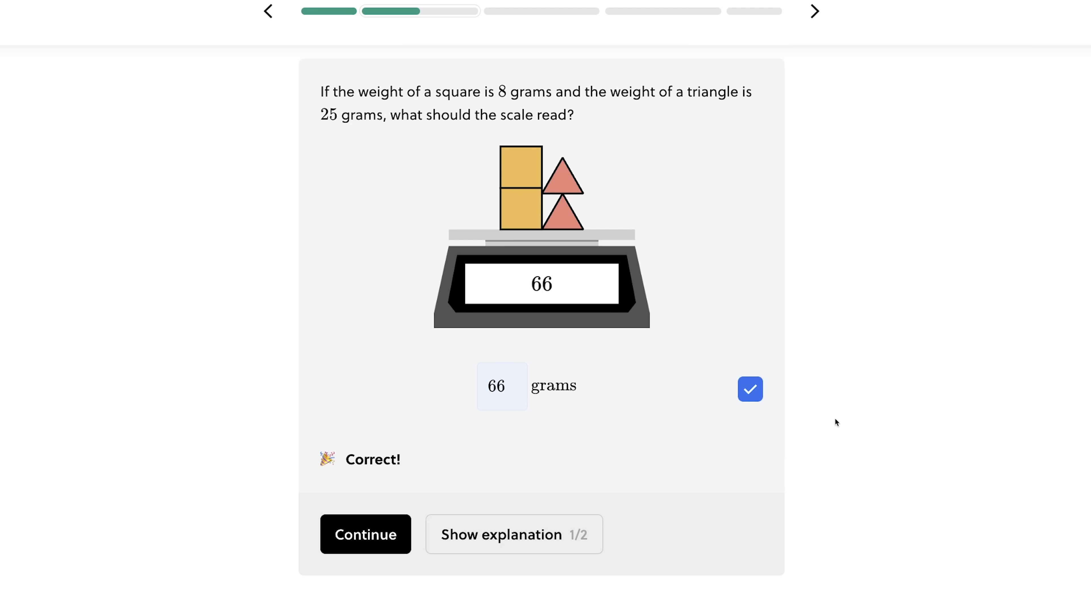
{"action": "left_click", "coordinate": [365, 533]}
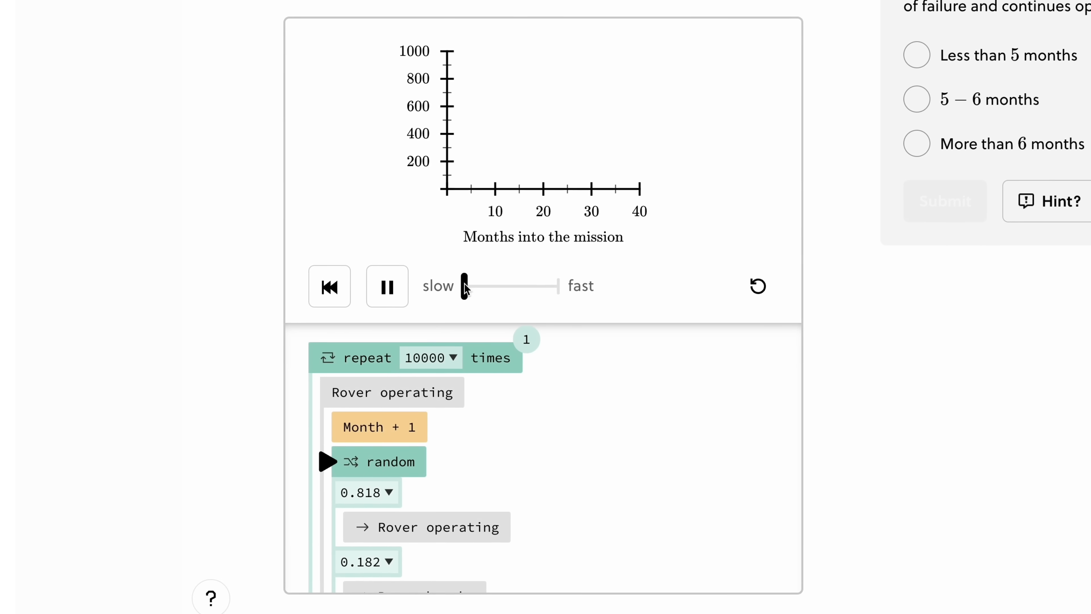